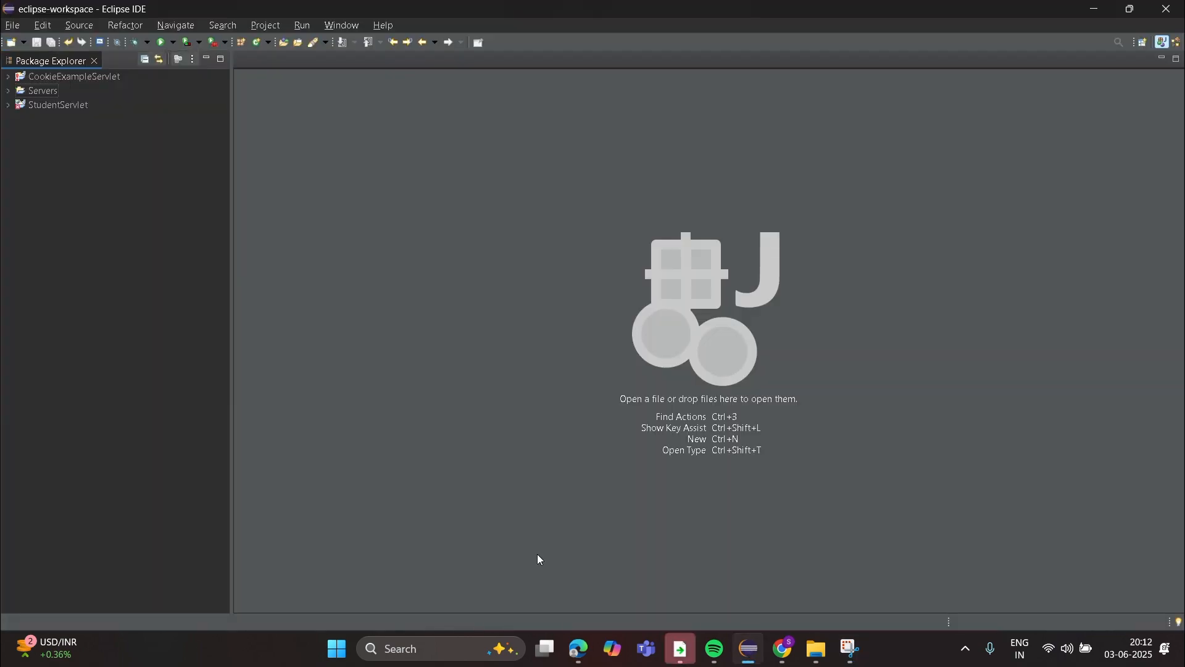
Show the File > New submenu of project and file types
click(13, 25)
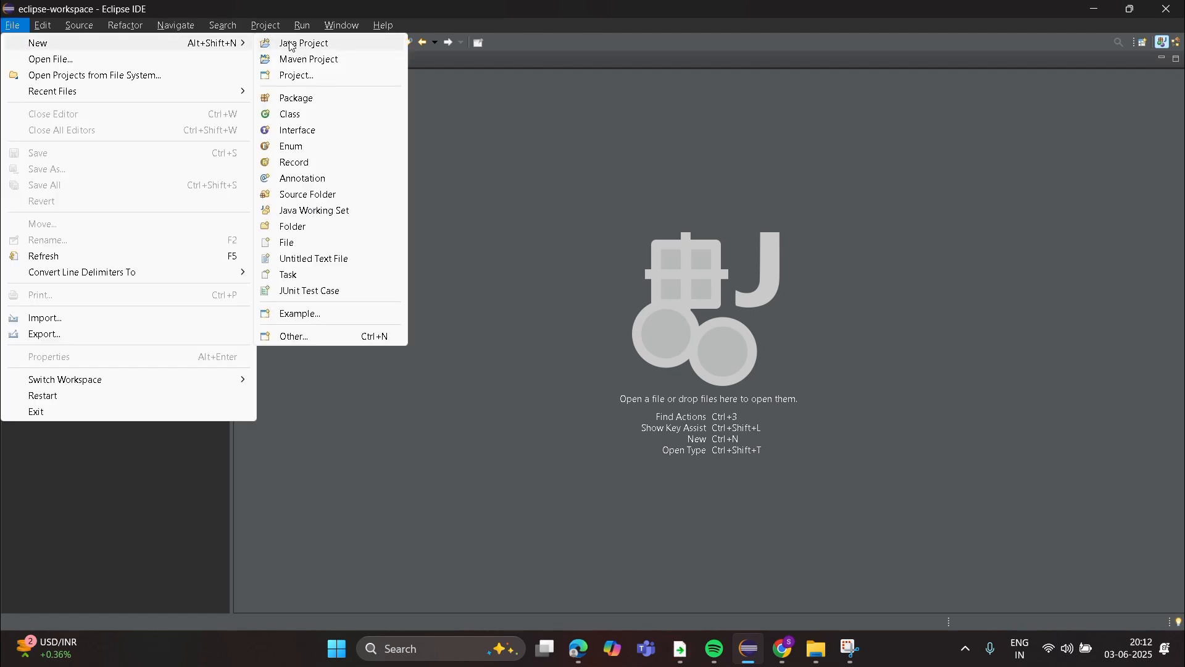
Create a Maven quickstart-archetype project with artifact id prog4 in group program2
click(309, 59)
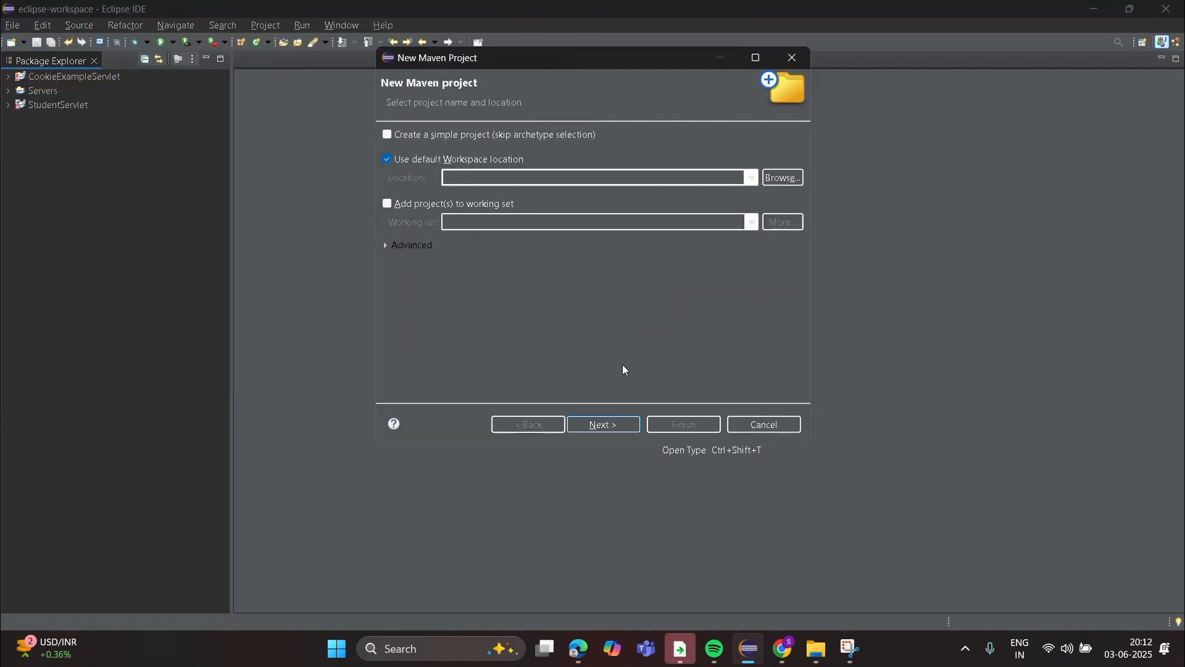
click(602, 424)
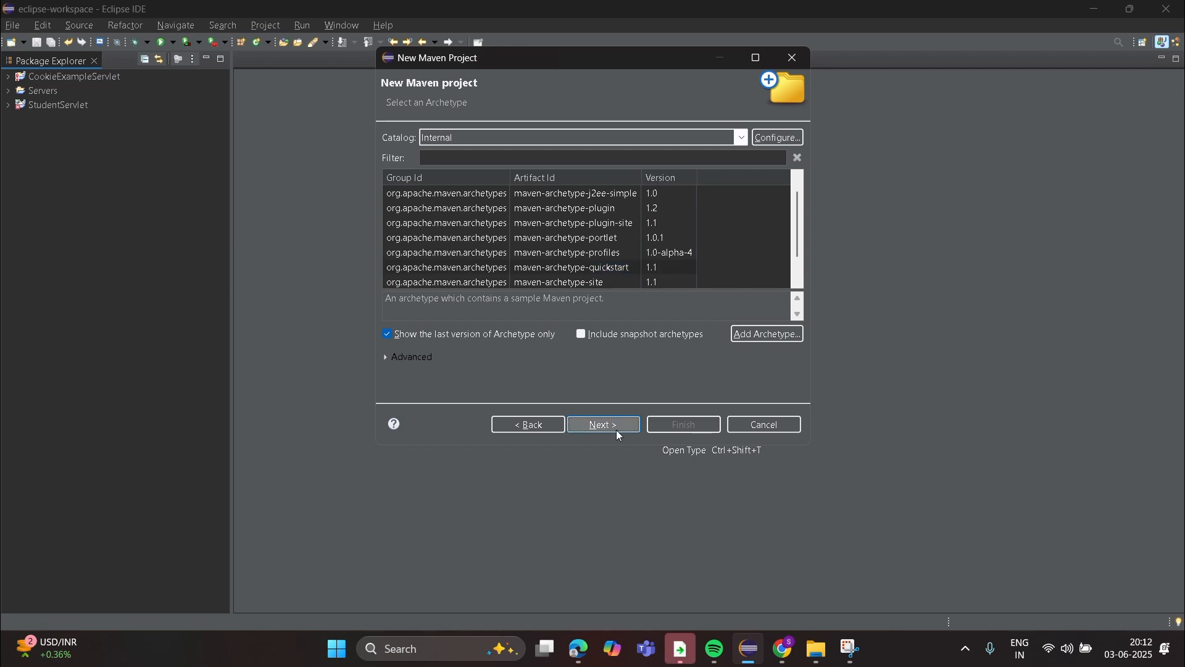
click(603, 424)
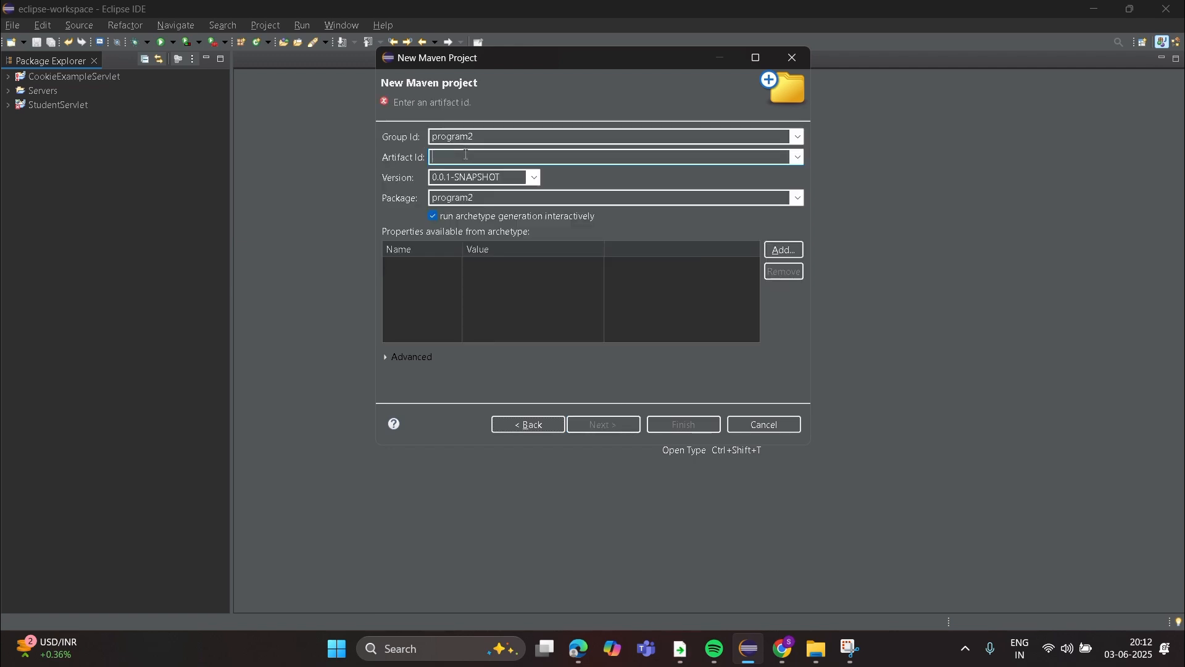
text(prog4)
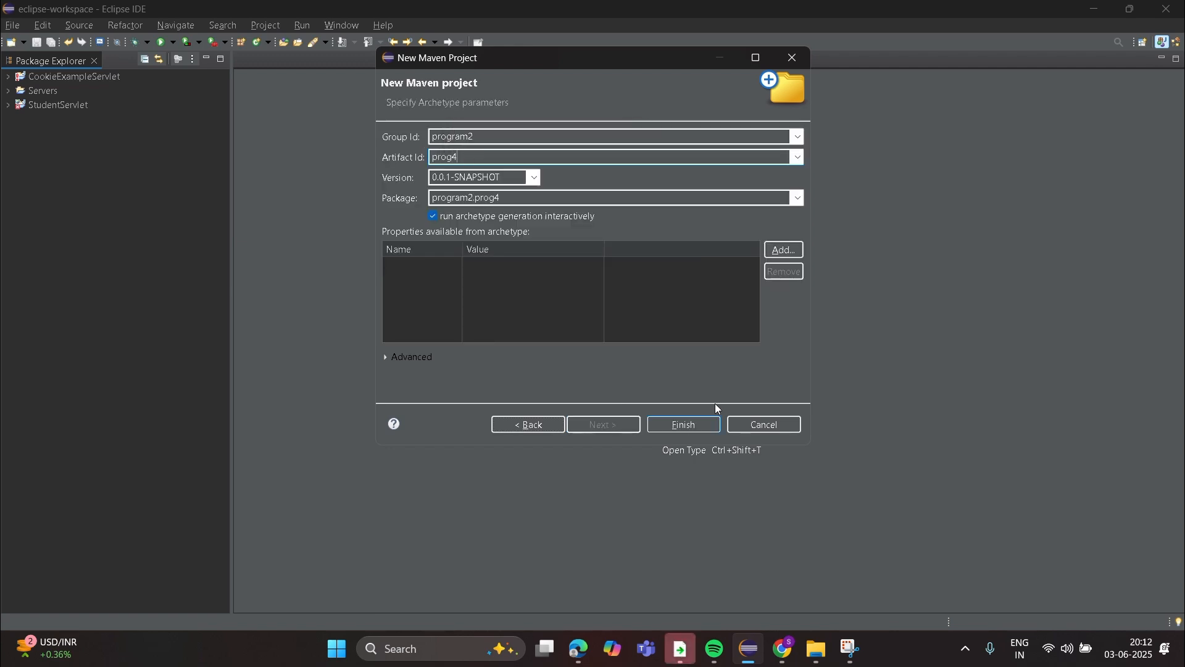
click(681, 424)
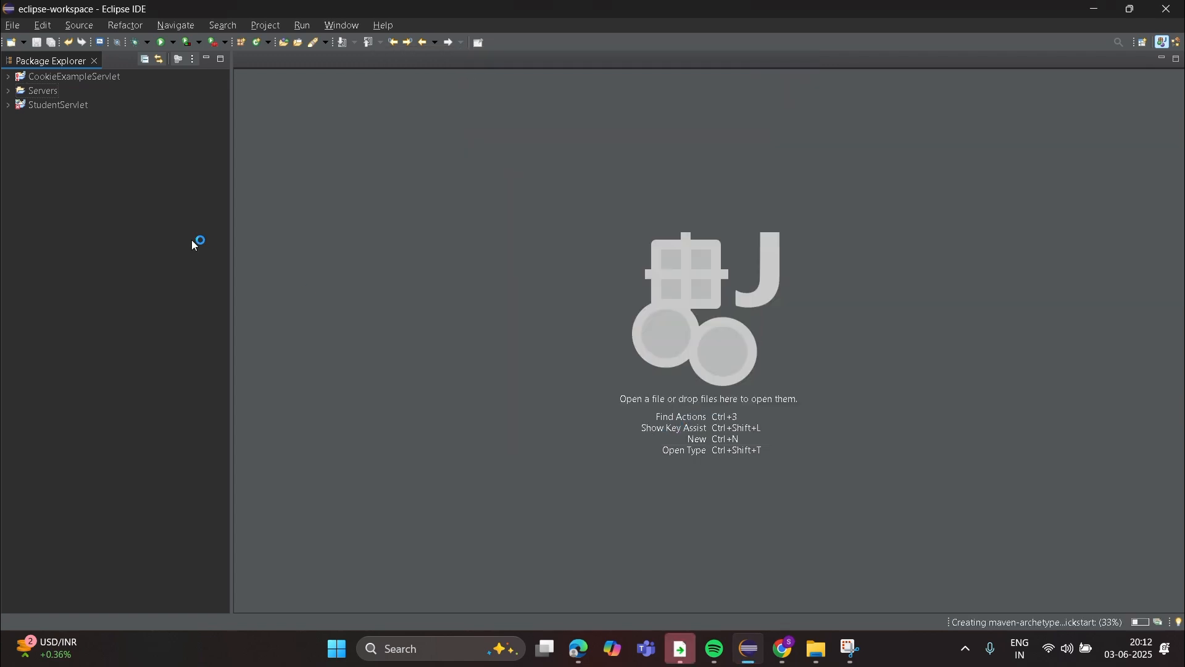
mouse_move(469, 233)
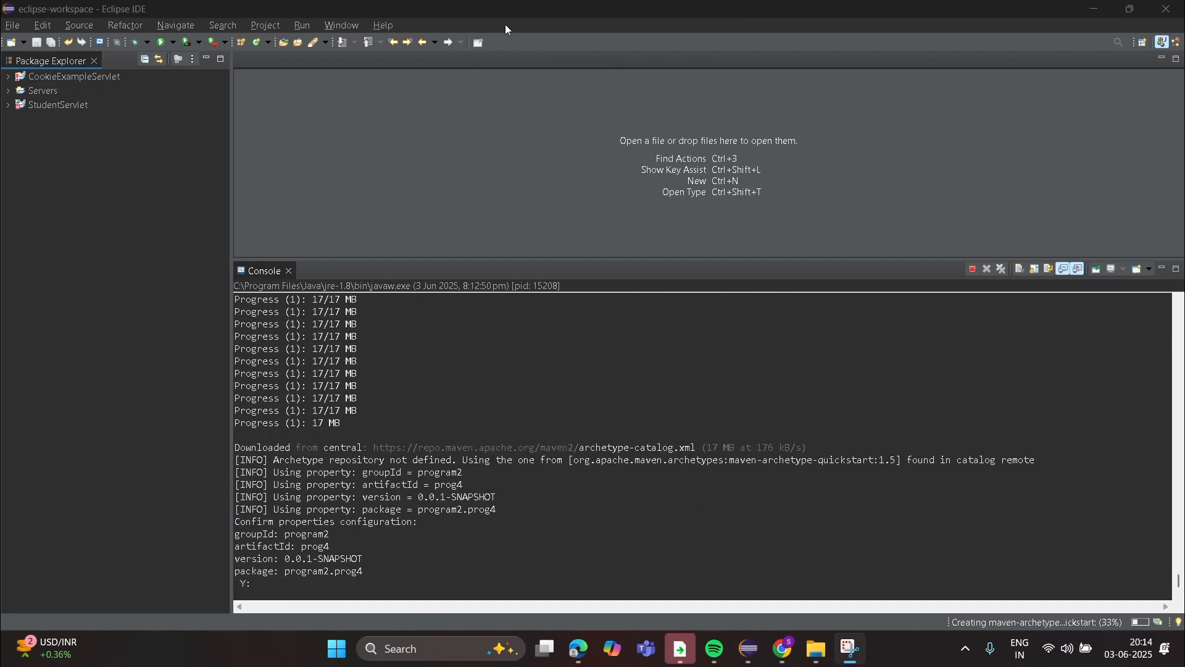
Confirm the Maven configuration with 'y' and expand the generated prog4 project
text(y)
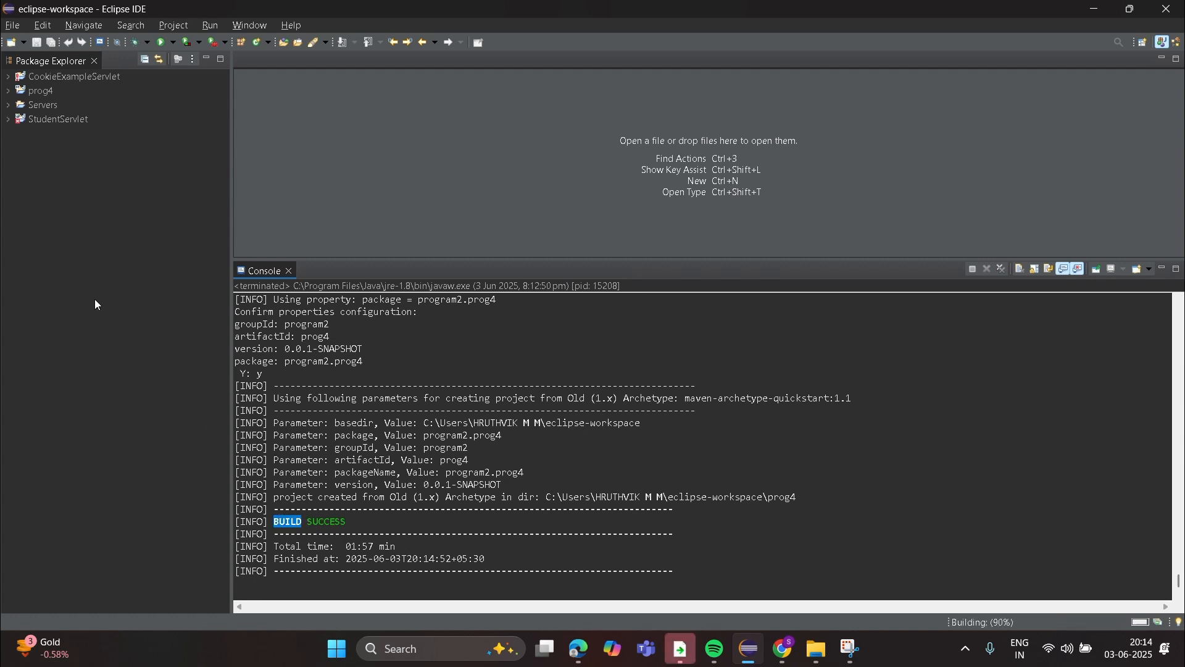
click(41, 91)
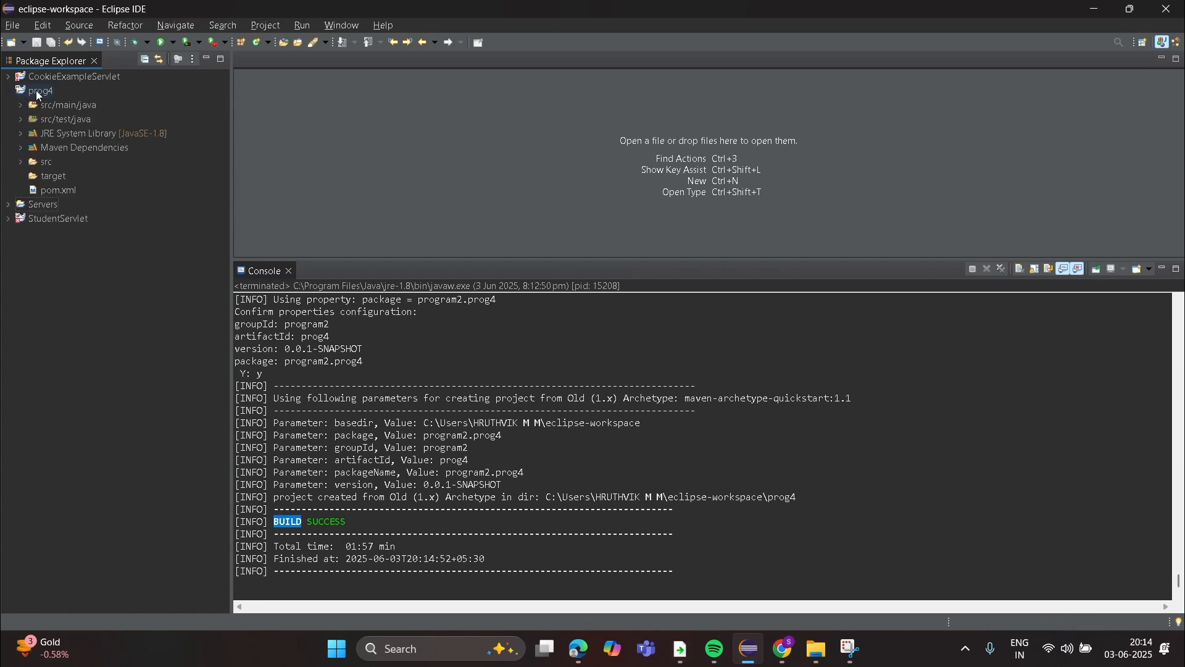
Run App - program2.prog4 as a Java application, printing 'Hello World!'
right_click(40, 91)
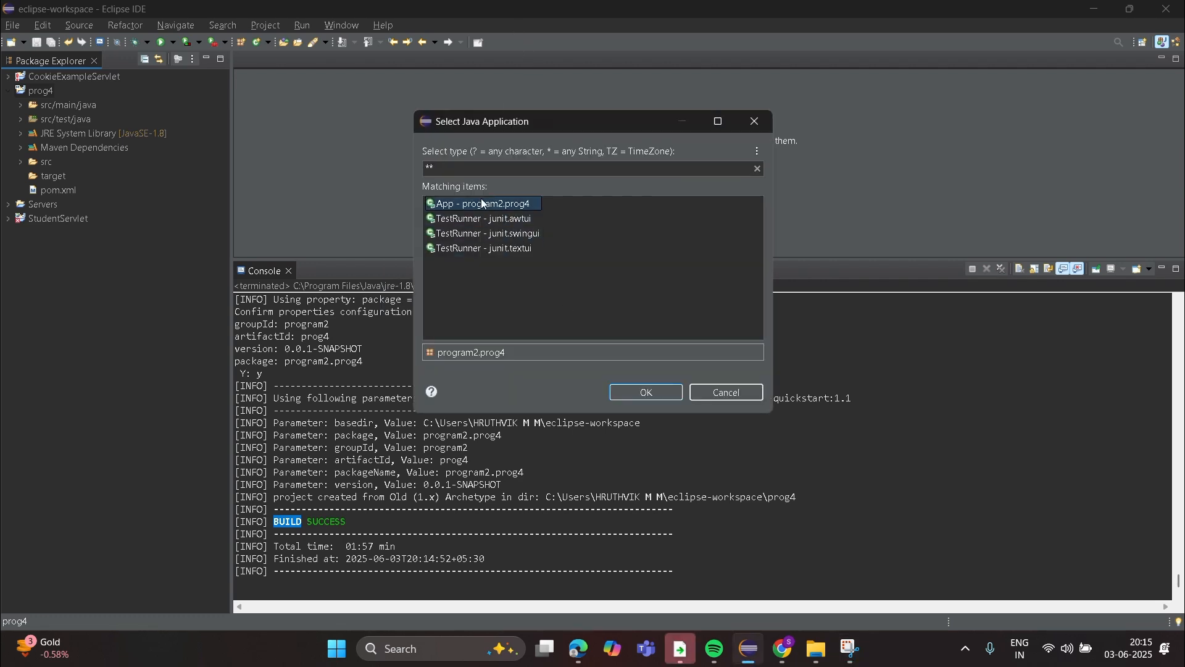
click(644, 391)
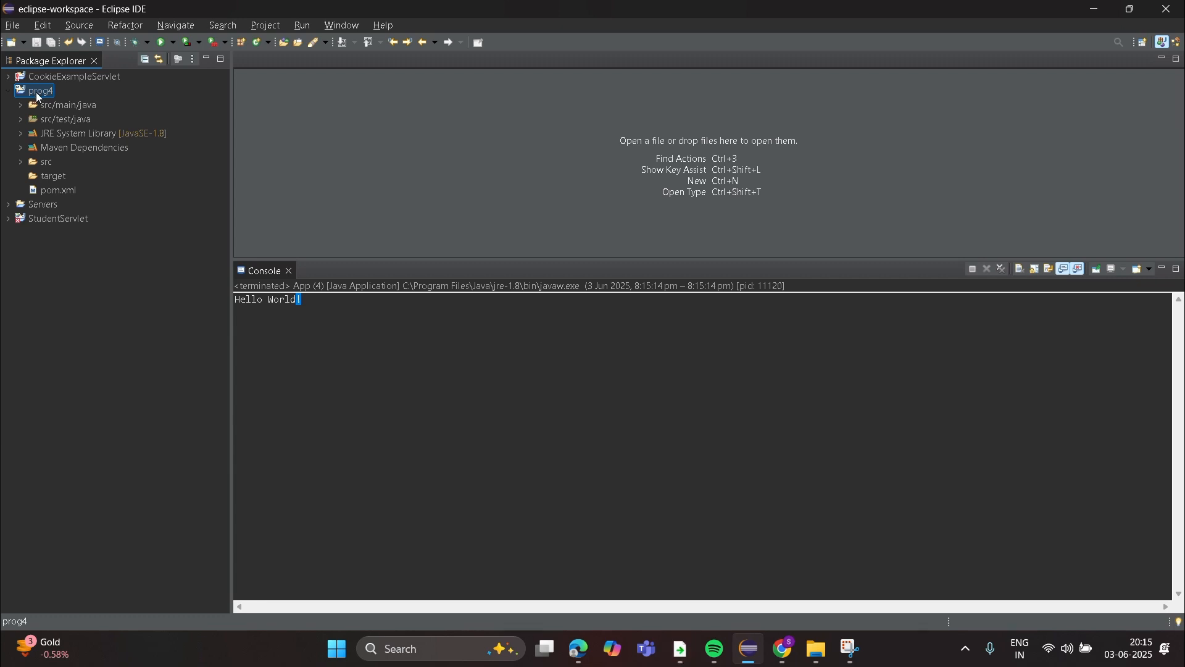
Open a local terminal in the prog4 folder and begin typing 'gra'
right_click(40, 91)
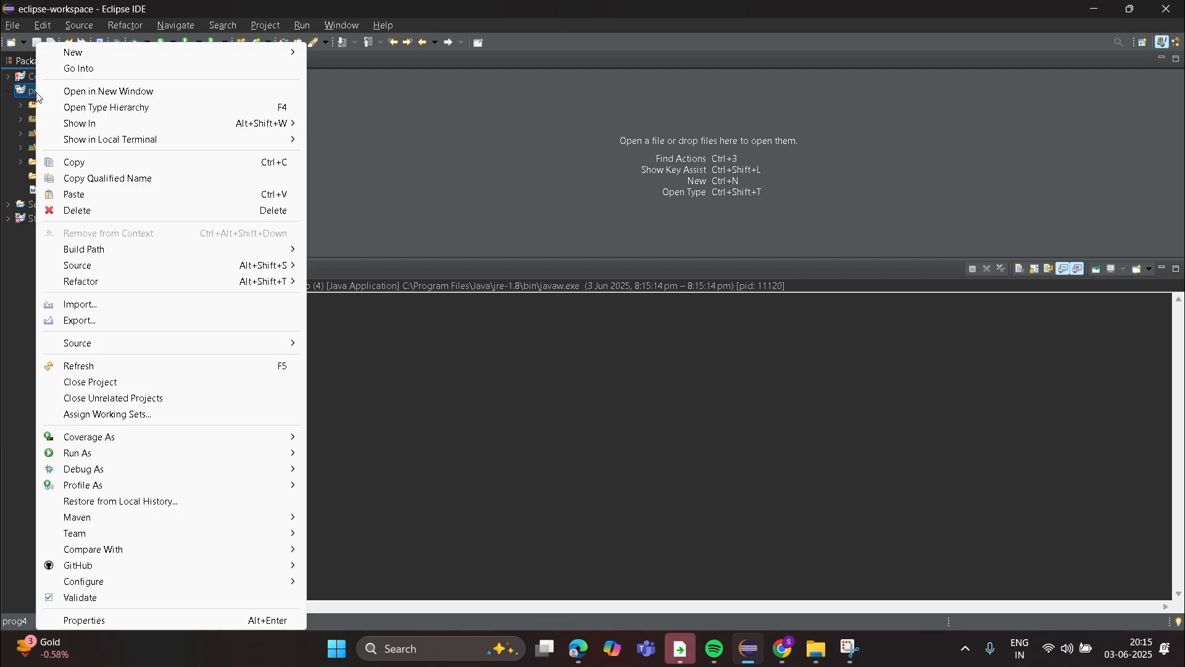
mouse_move(148, 148)
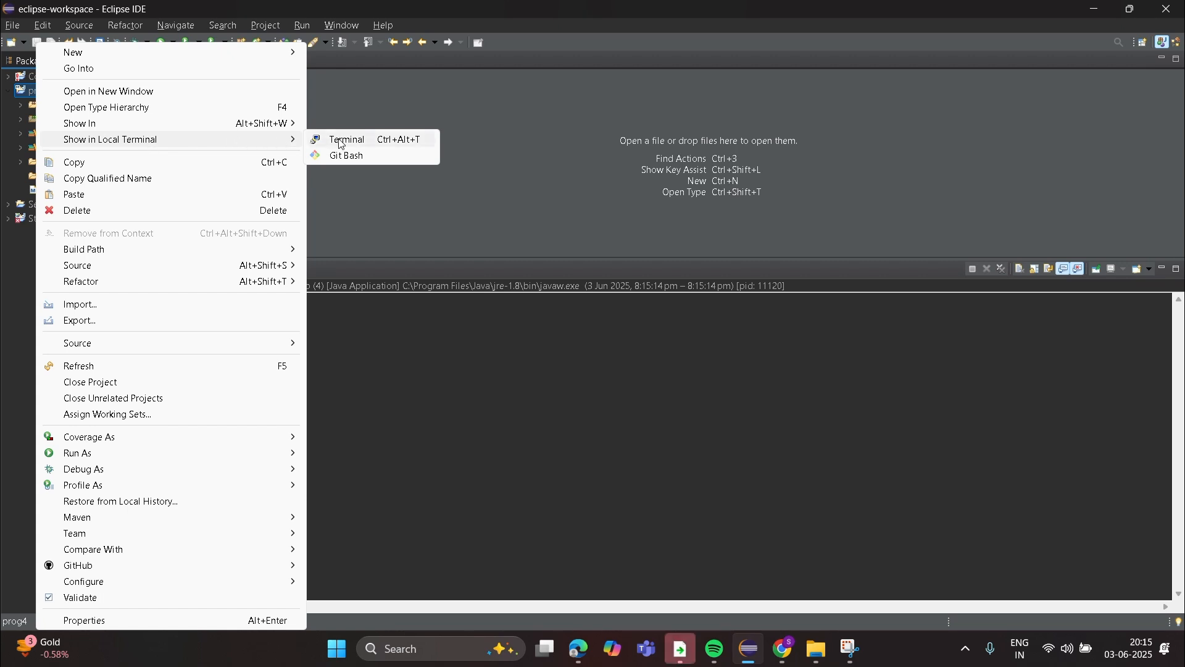
click(347, 140)
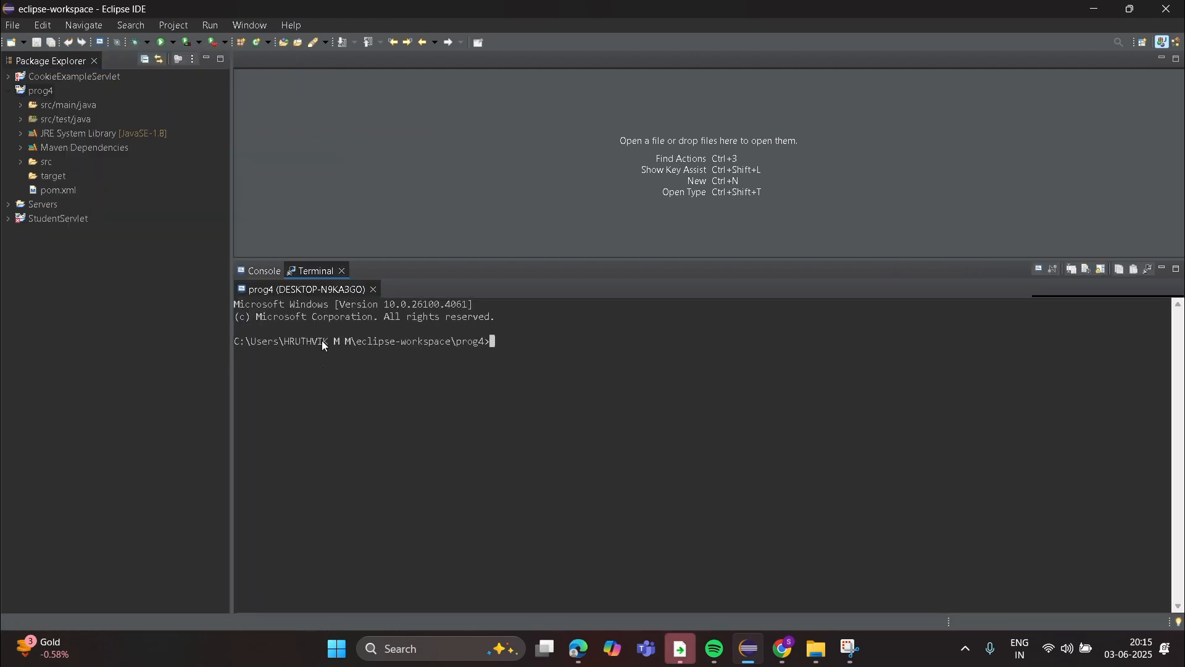
text(gra)
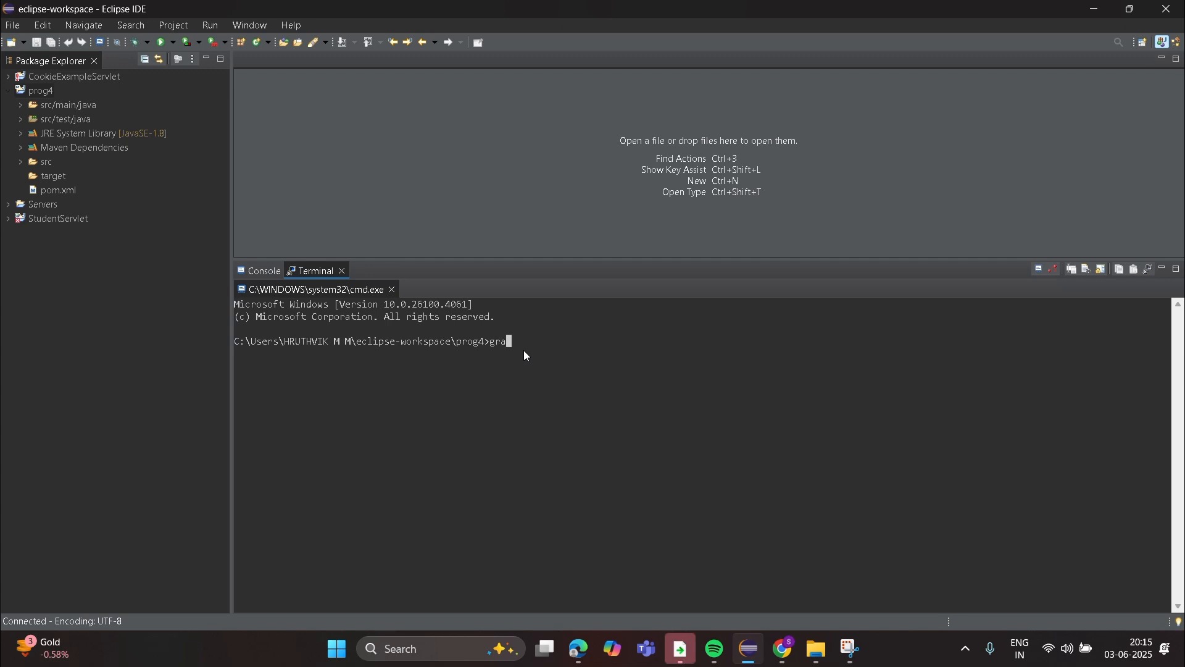